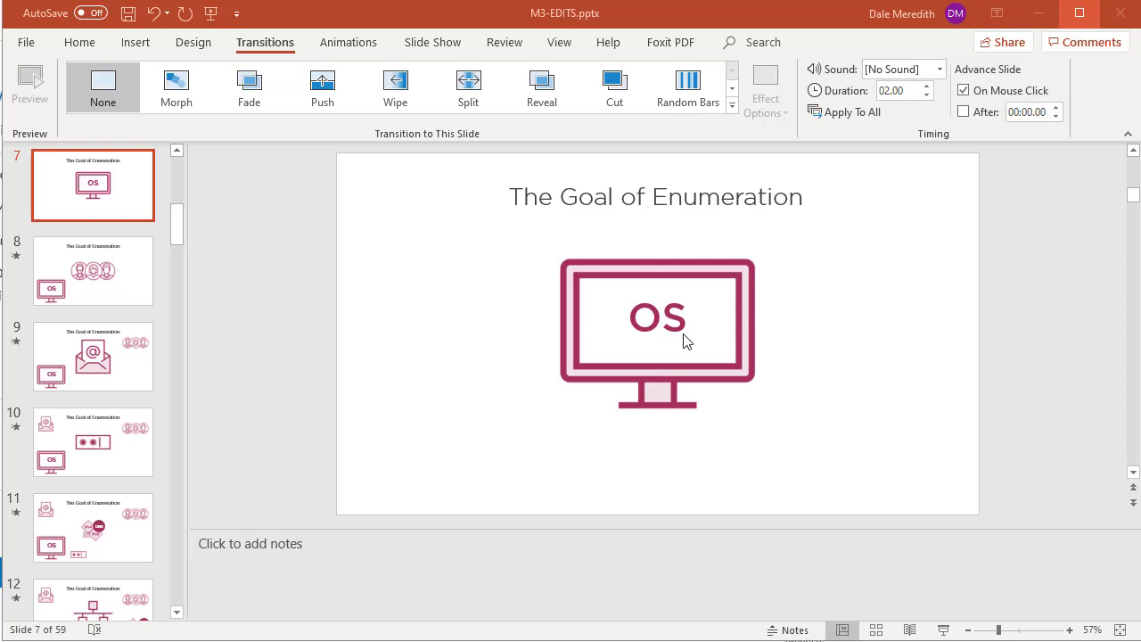
pyautogui.moveTo(421, 360)
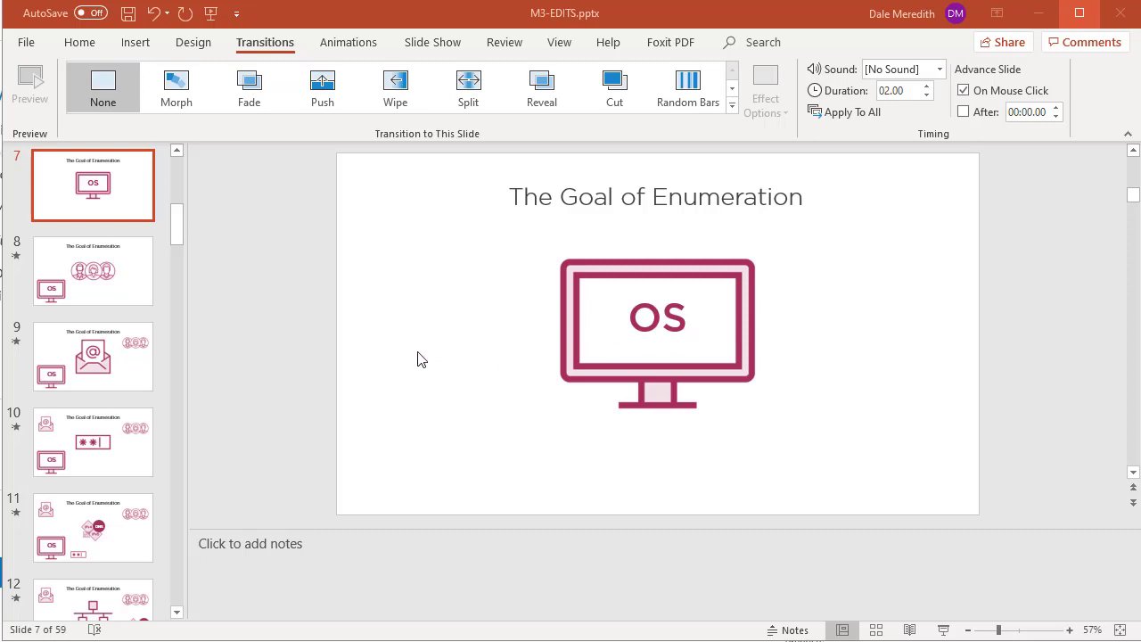
pyautogui.moveTo(396, 337)
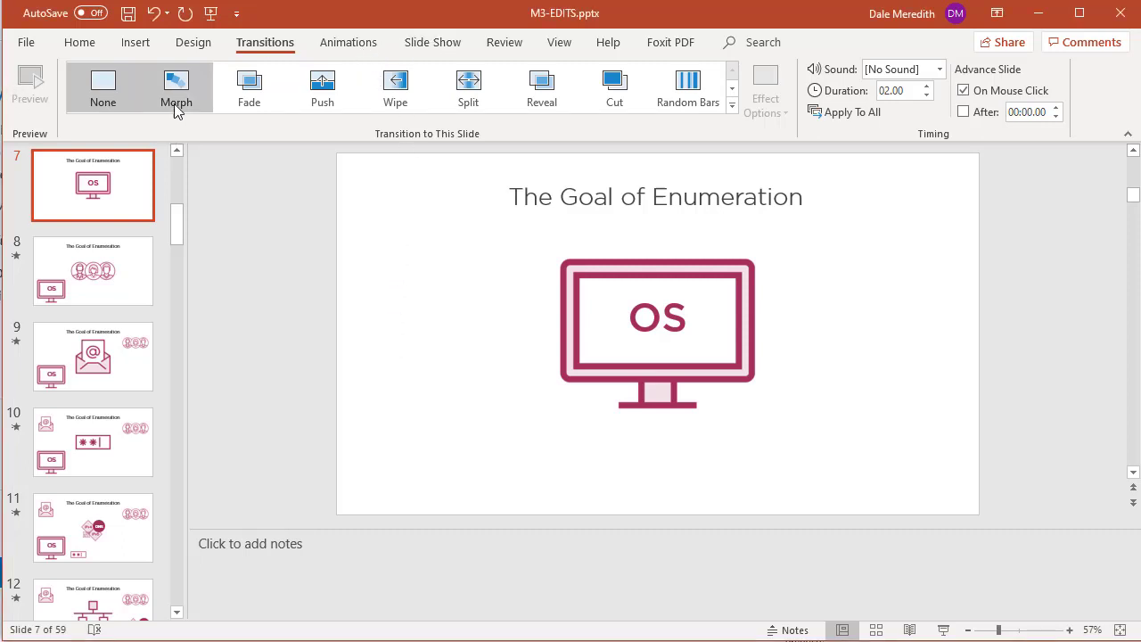
# Play the slide show from the current slide 7 to preview the presentation.
pyautogui.click(103, 86)
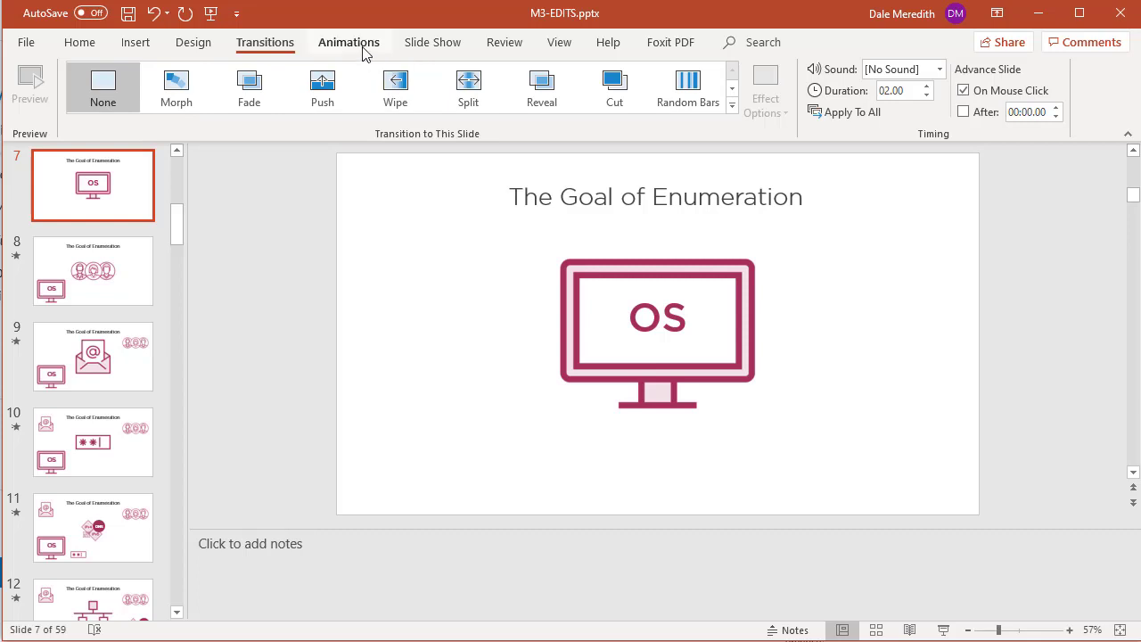
pyautogui.click(432, 43)
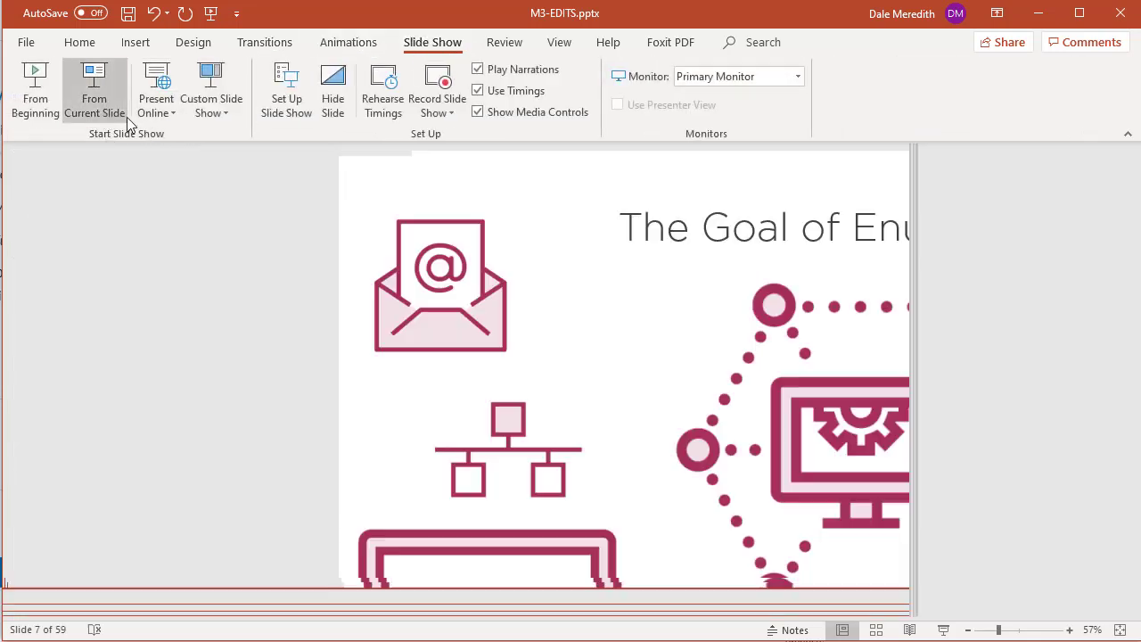
pyautogui.click(93, 85)
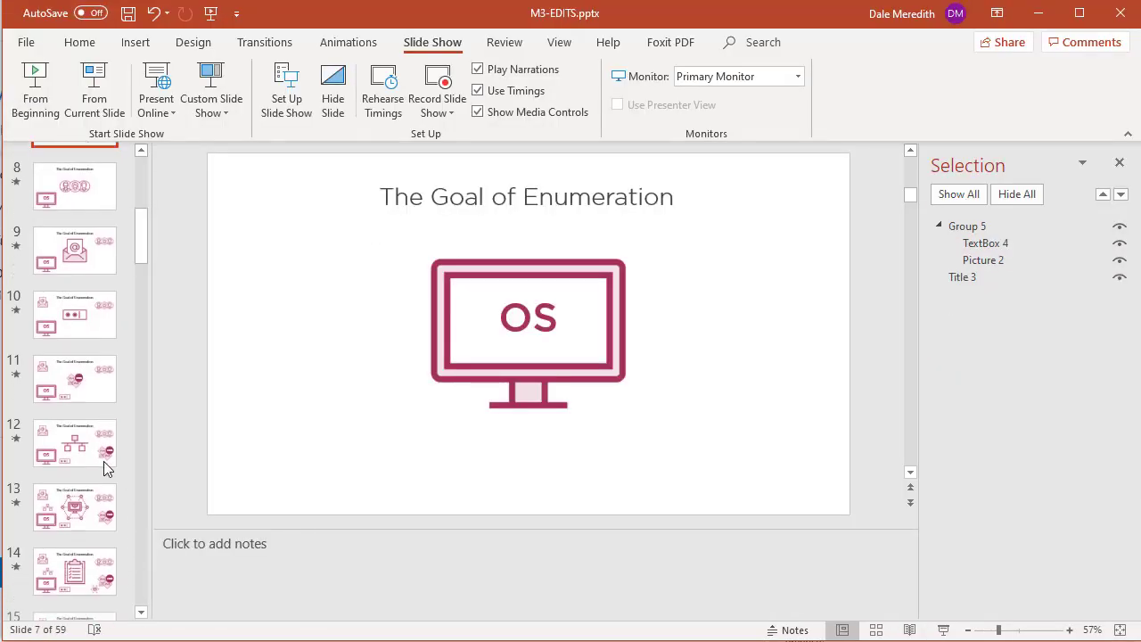
# Switch to slide 13 with the hexagon network picture and show the View ribbon settings.
pyautogui.click(75, 571)
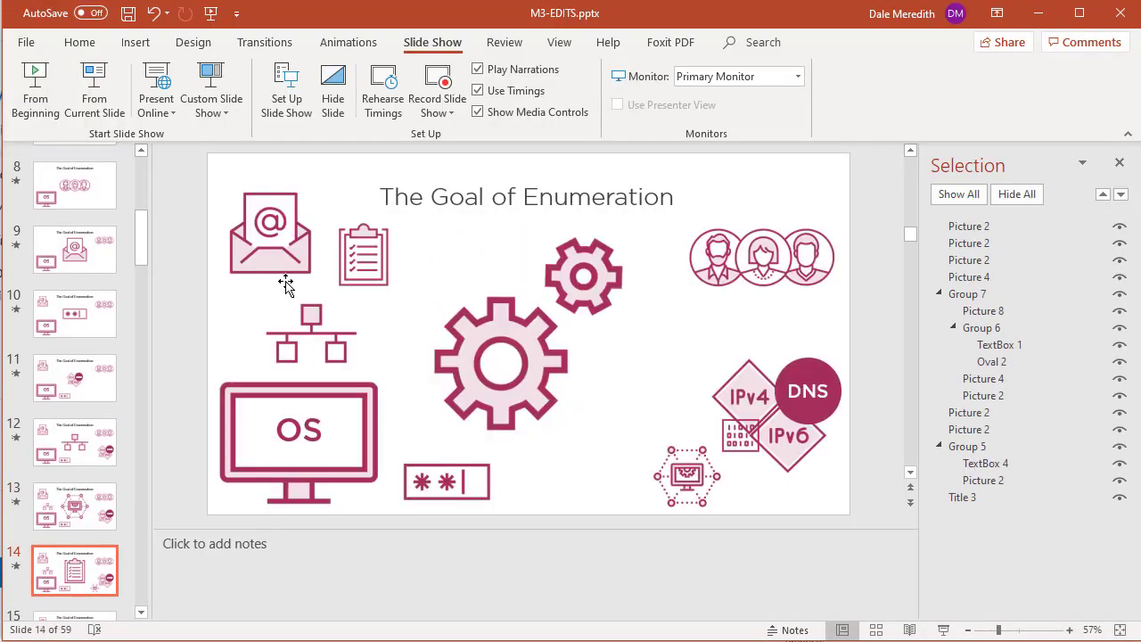
pyautogui.click(75, 304)
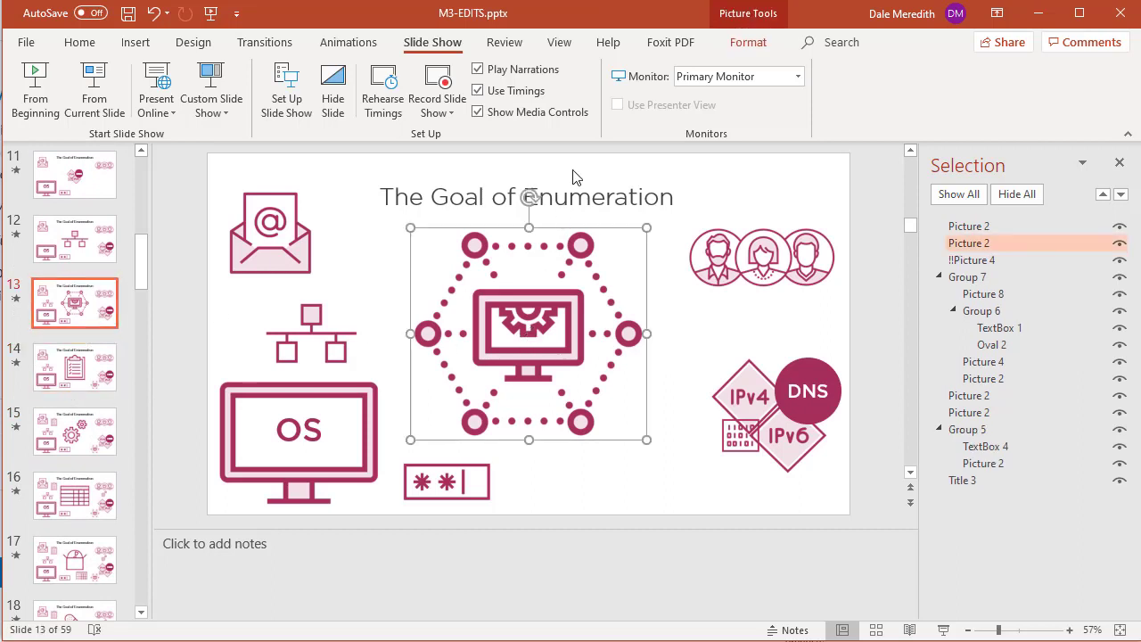
pyautogui.moveTo(414, 85)
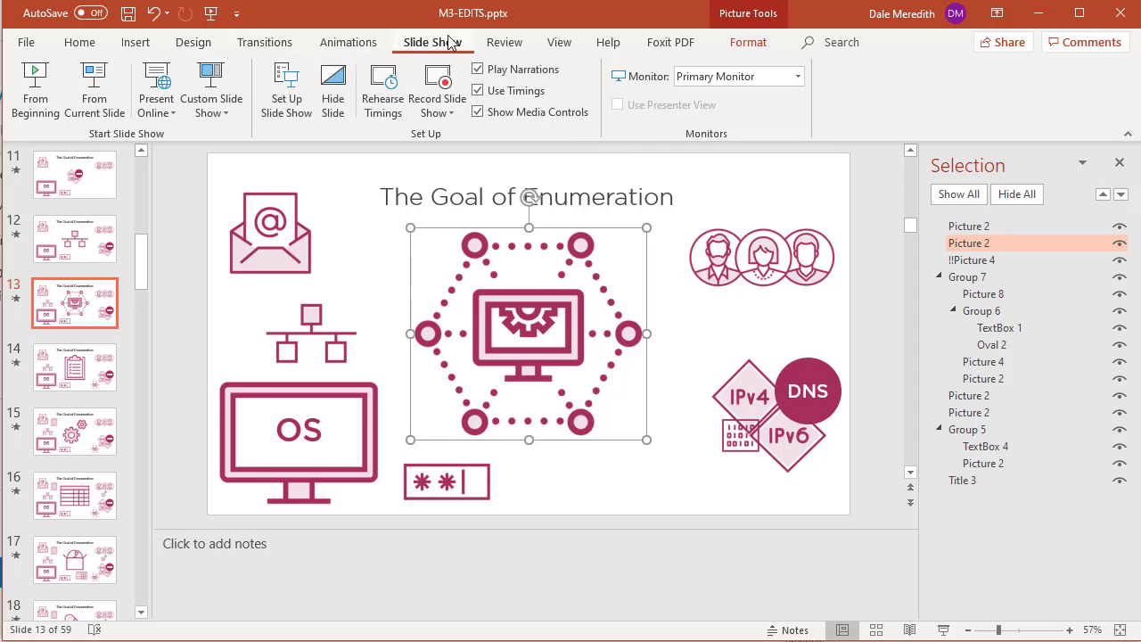
pyautogui.click(560, 43)
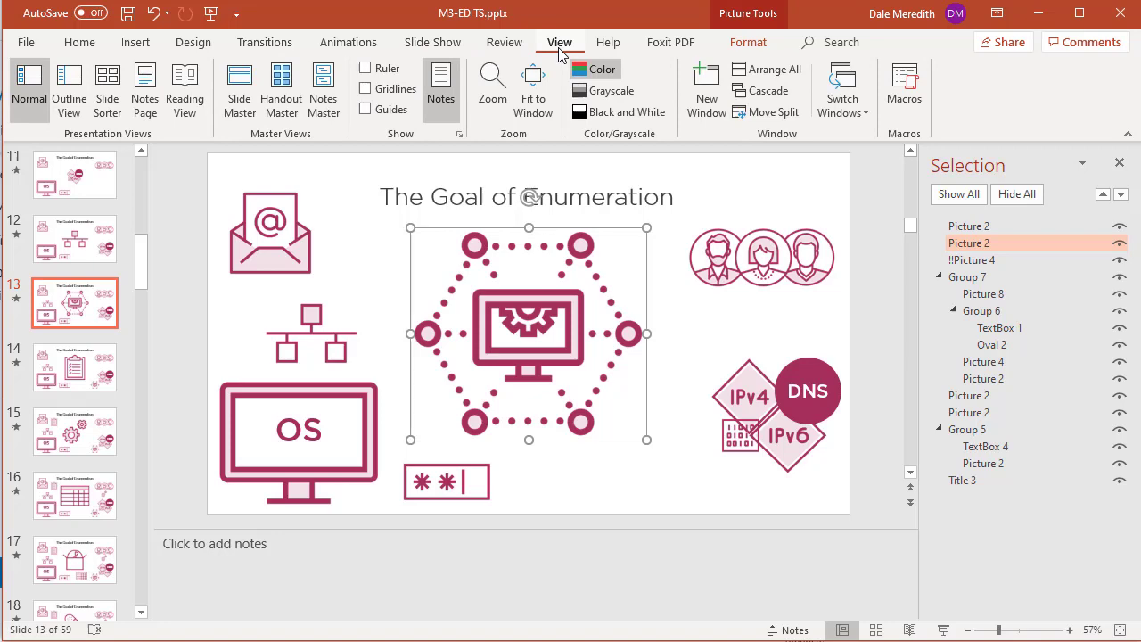
pyautogui.click(78, 43)
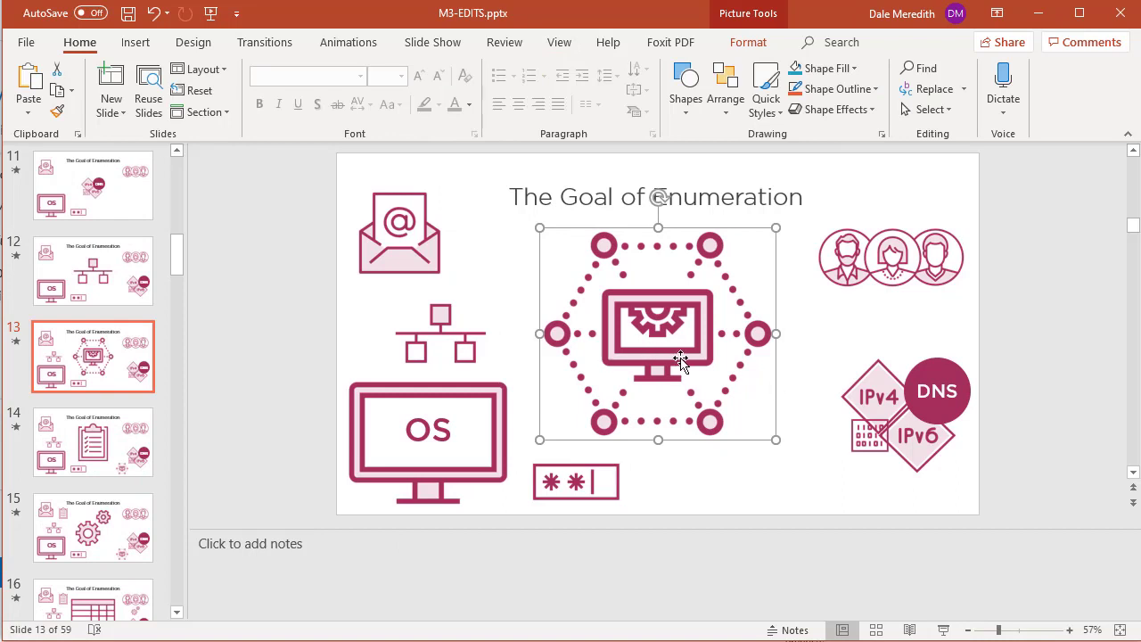
pyautogui.moveTo(860, 205)
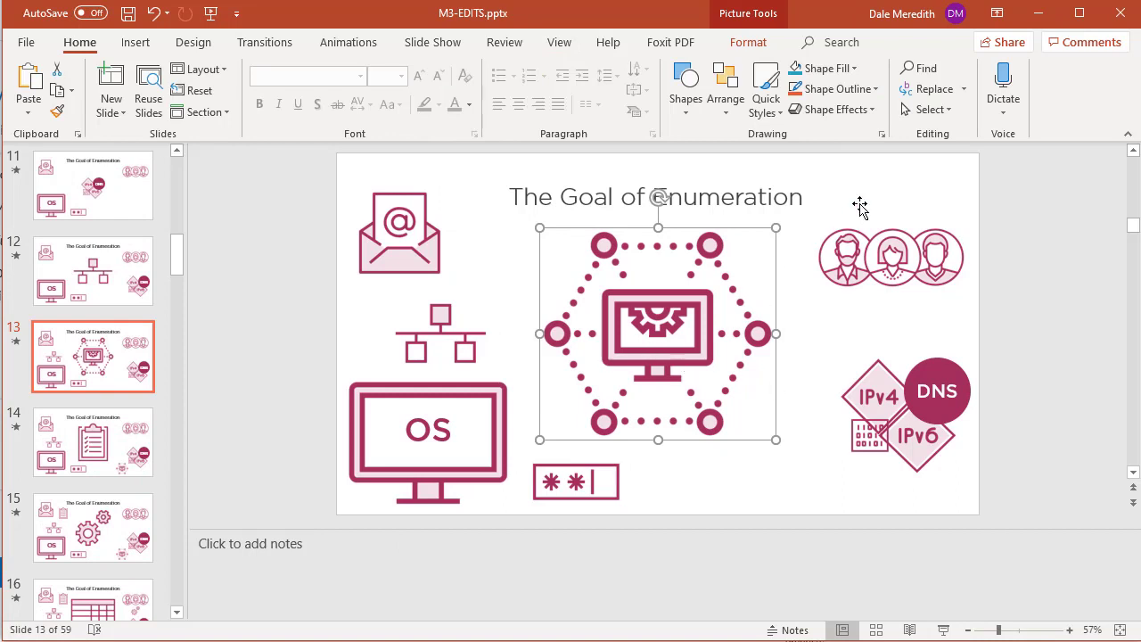
# Show the Selection Pane listing every object on slide 13 via Home > Select.
pyautogui.click(933, 109)
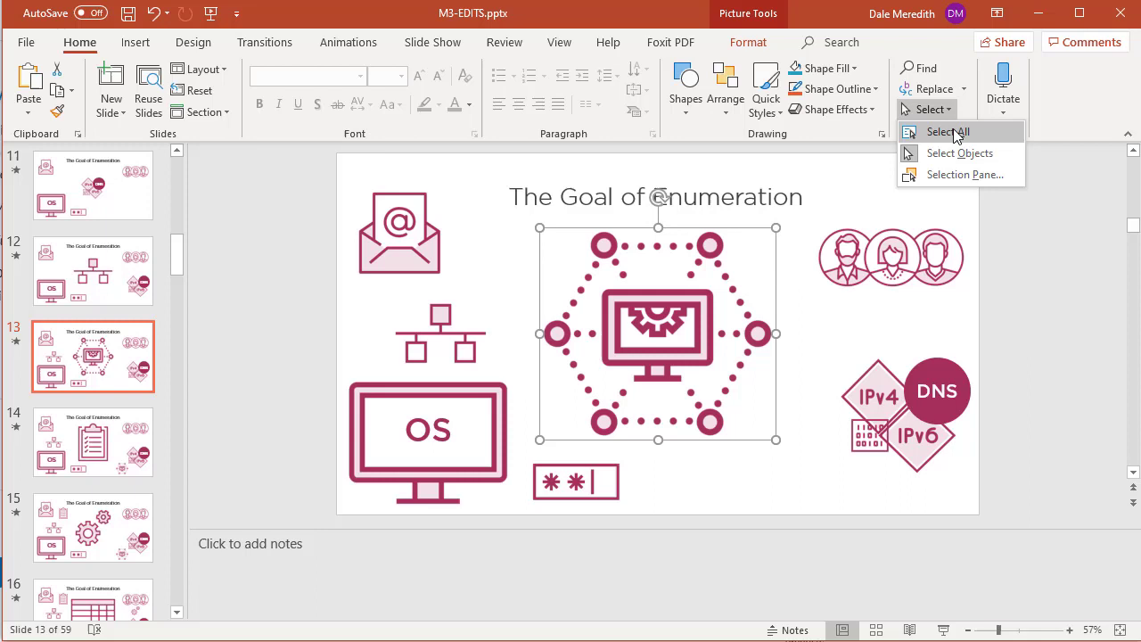
pyautogui.moveTo(961, 175)
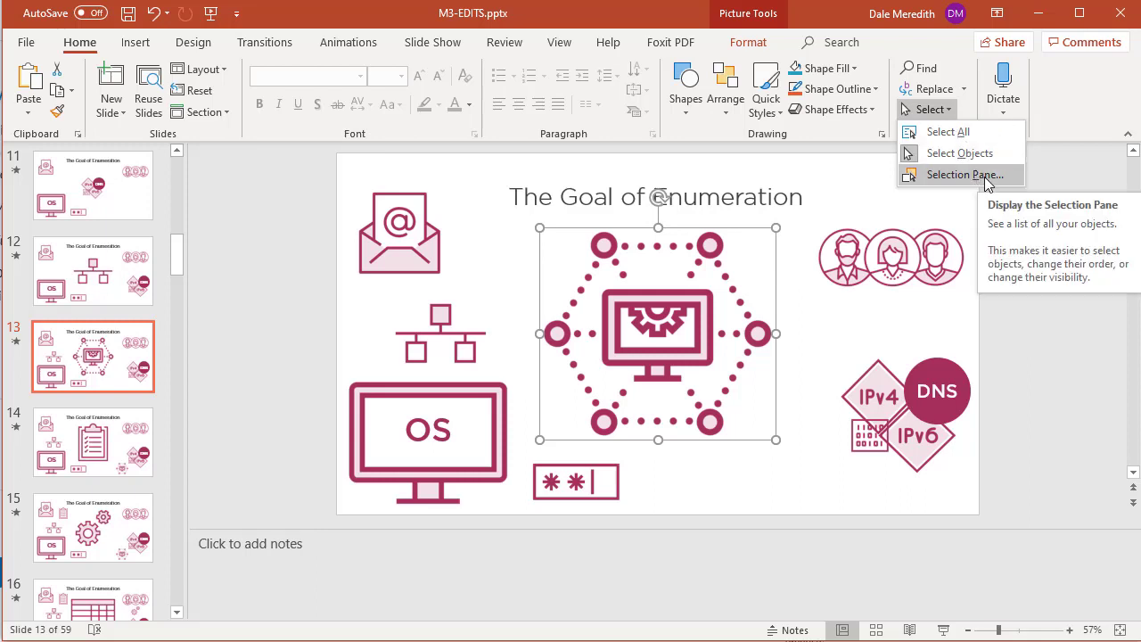
pyautogui.click(963, 175)
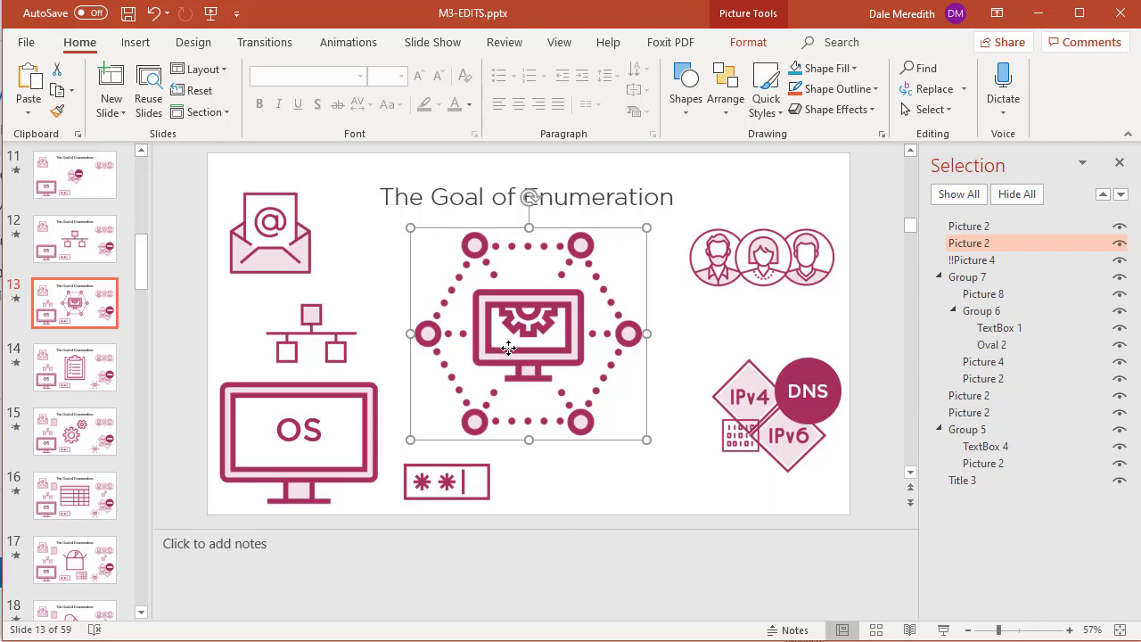
pyautogui.moveTo(585, 335)
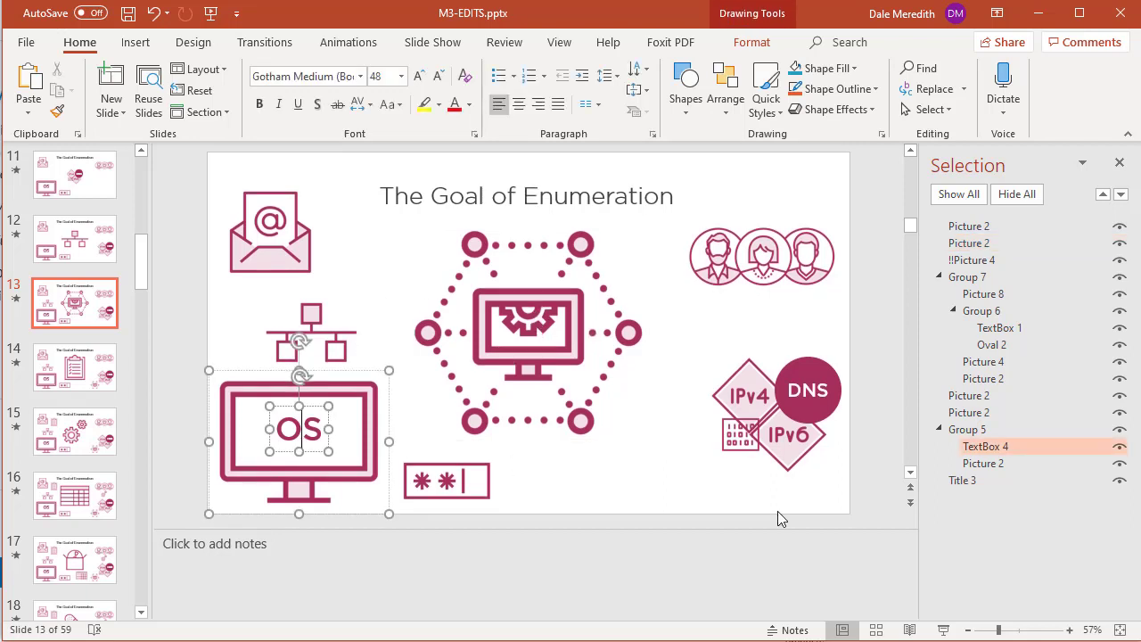
pyautogui.moveTo(519, 382)
pyautogui.write('!!')
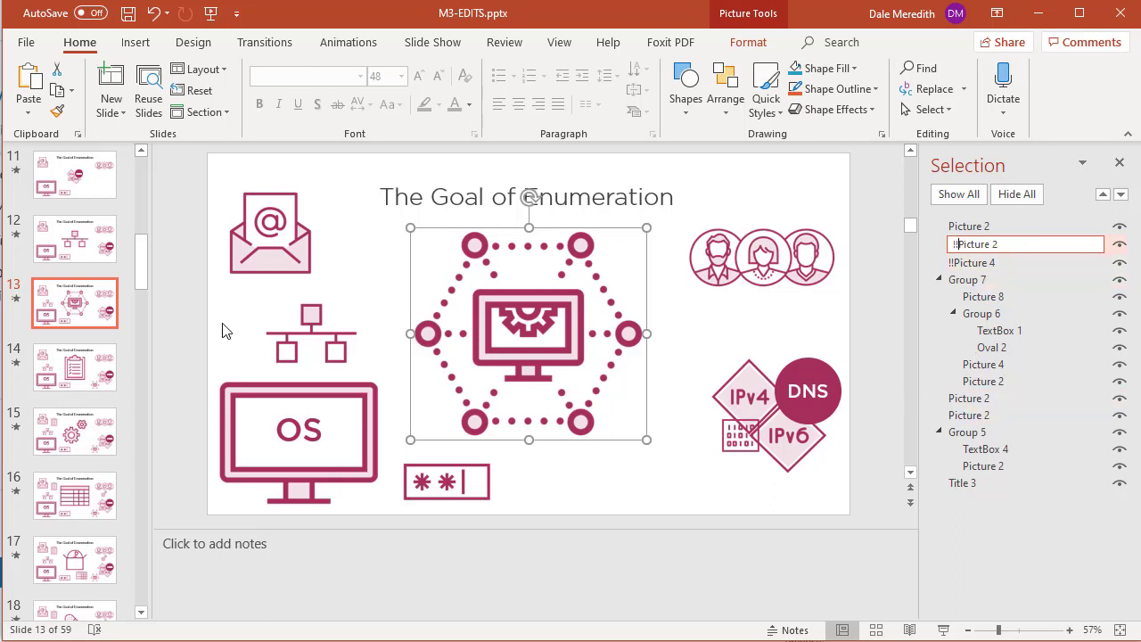
pyautogui.moveTo(86, 360)
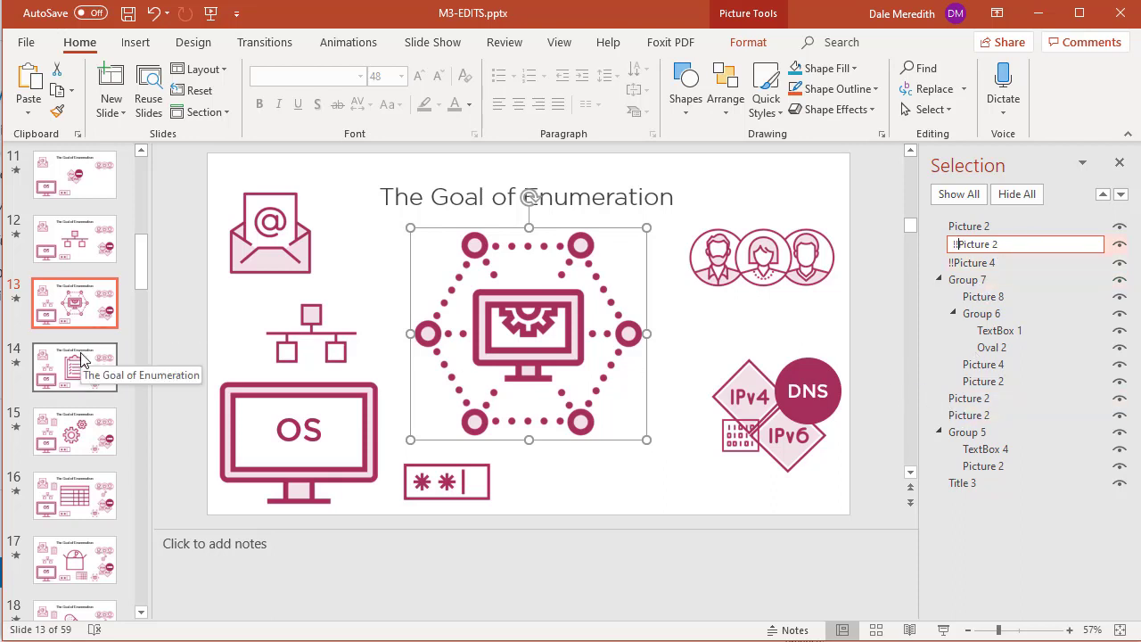
# On slide 14, rename the small gear-monitor picture to '!!Picture 2' to match slide 13.
pyautogui.click(75, 367)
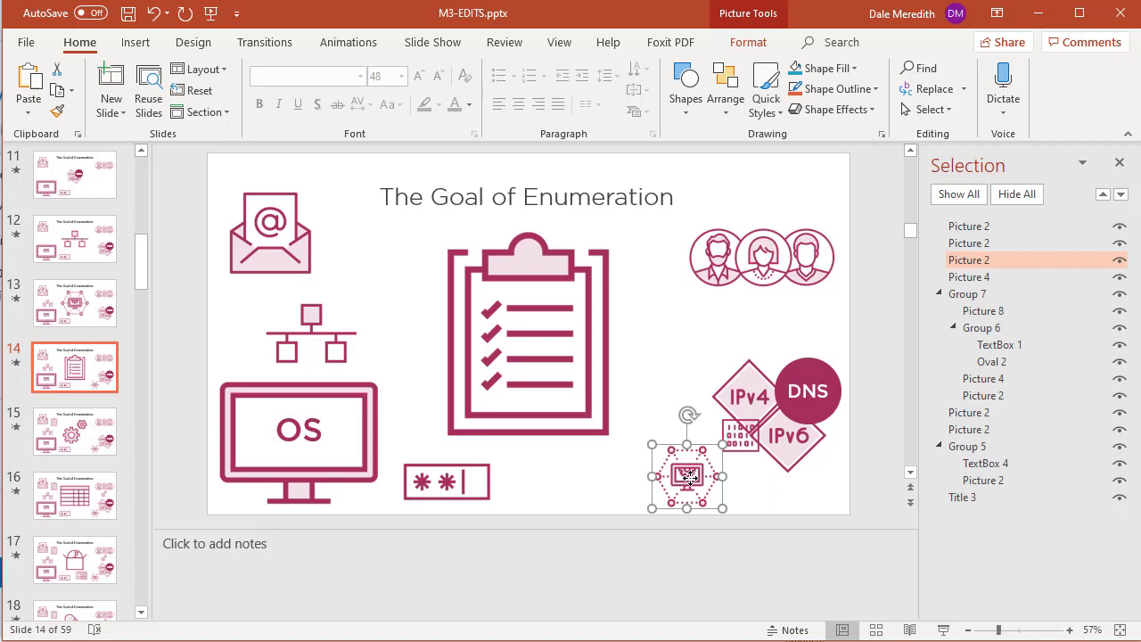
pyautogui.moveTo(949, 266)
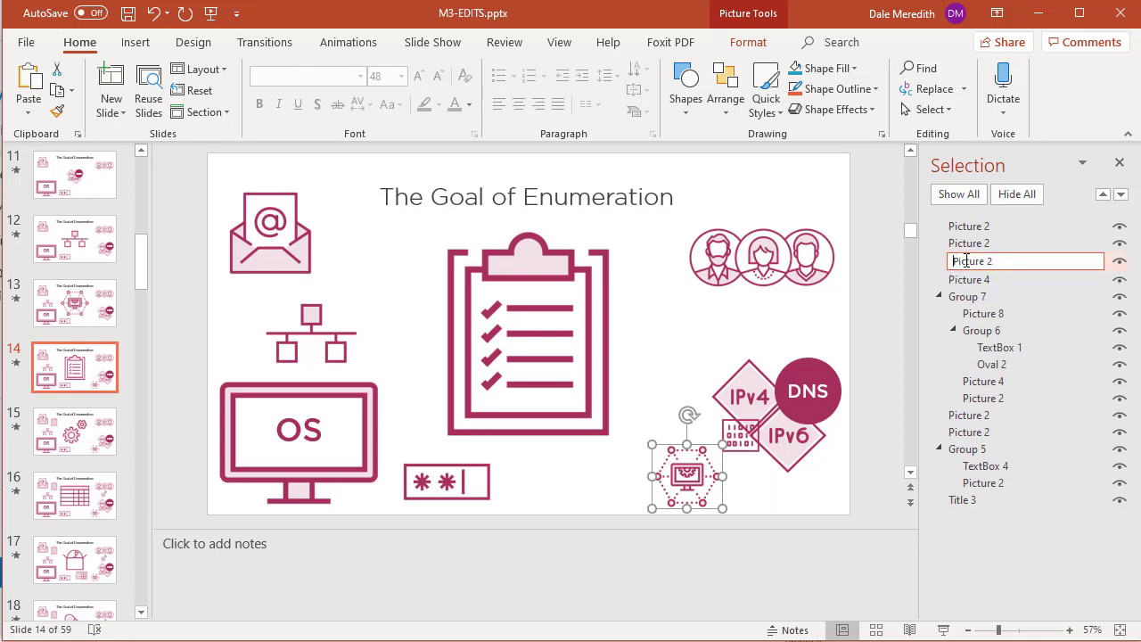
pyautogui.write('!!')
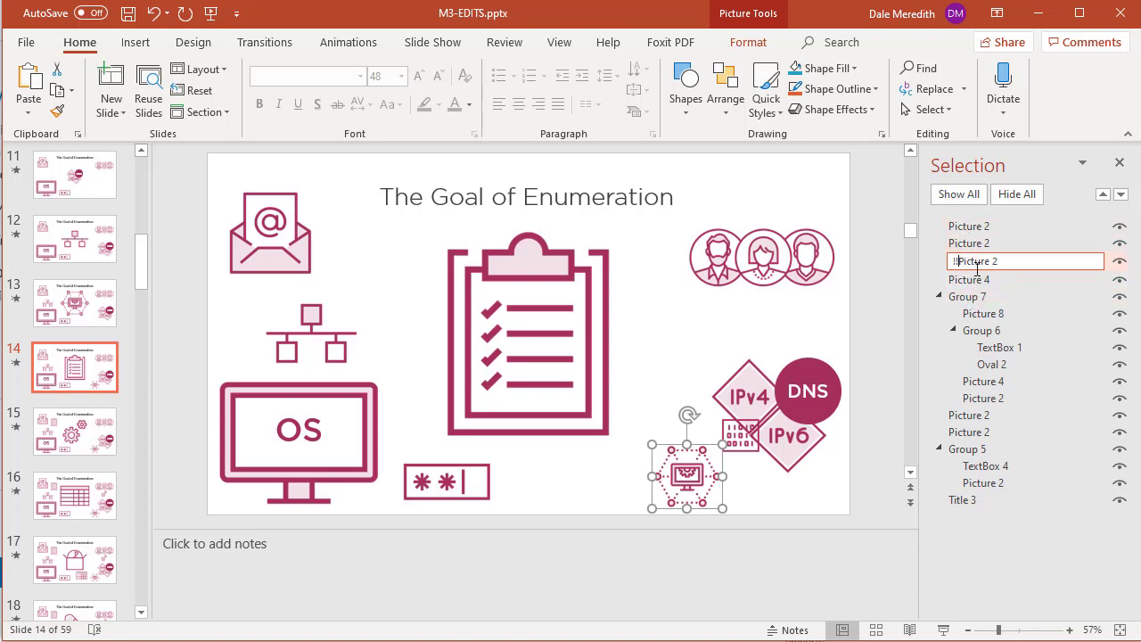
pyautogui.moveTo(959, 195)
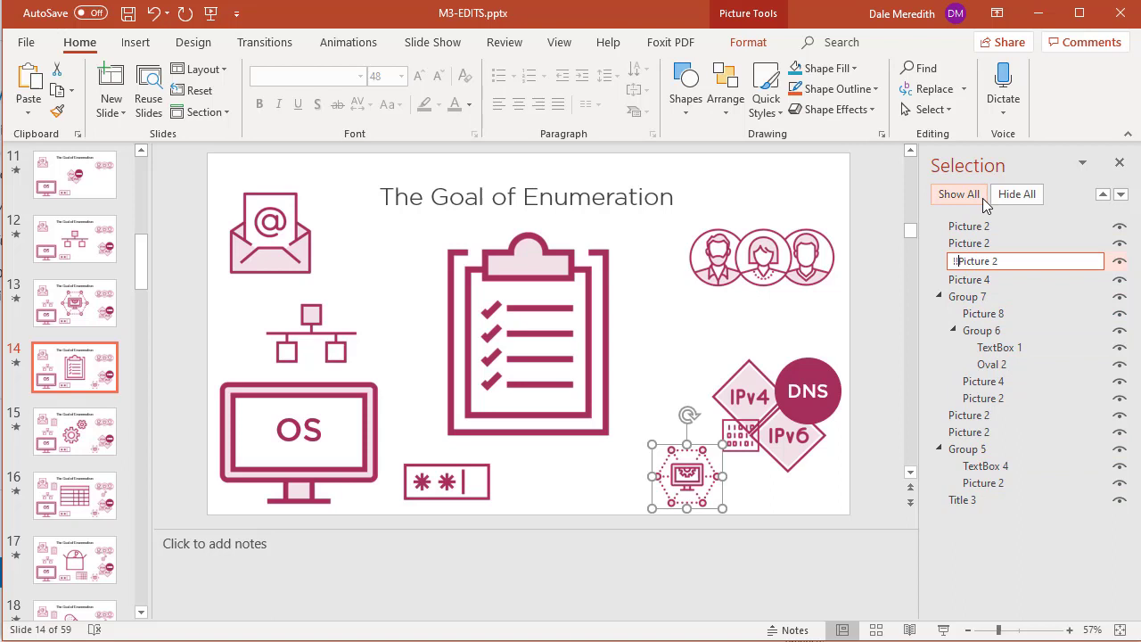
pyautogui.moveTo(981, 278)
pyautogui.write('!')
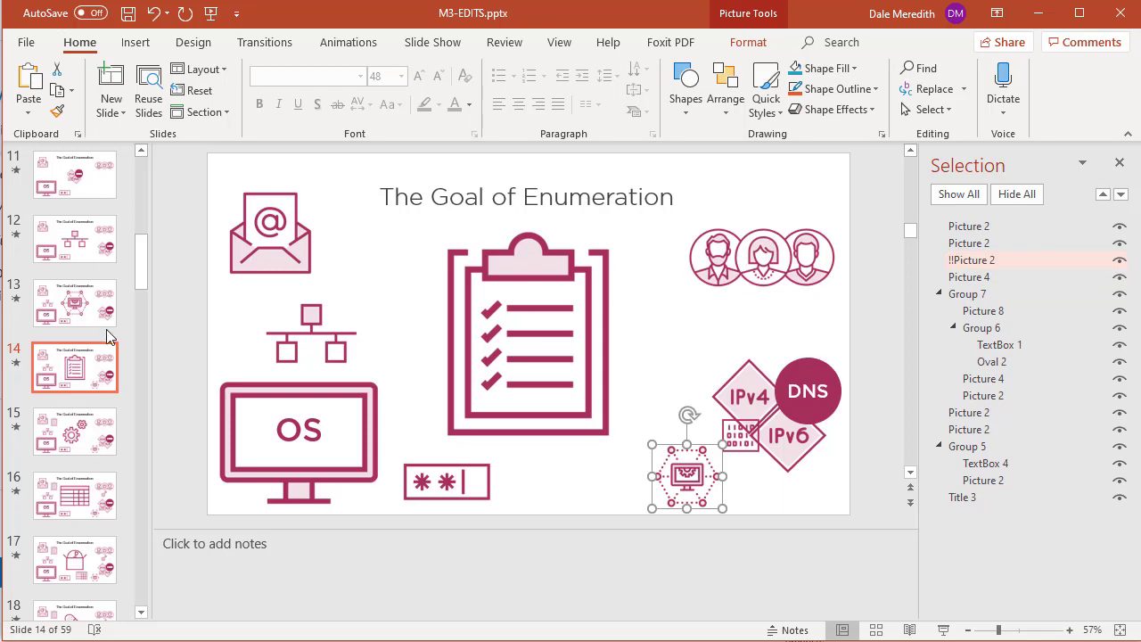
# Return to slide 13 and start the slide show from it to check the morph.
pyautogui.click(75, 304)
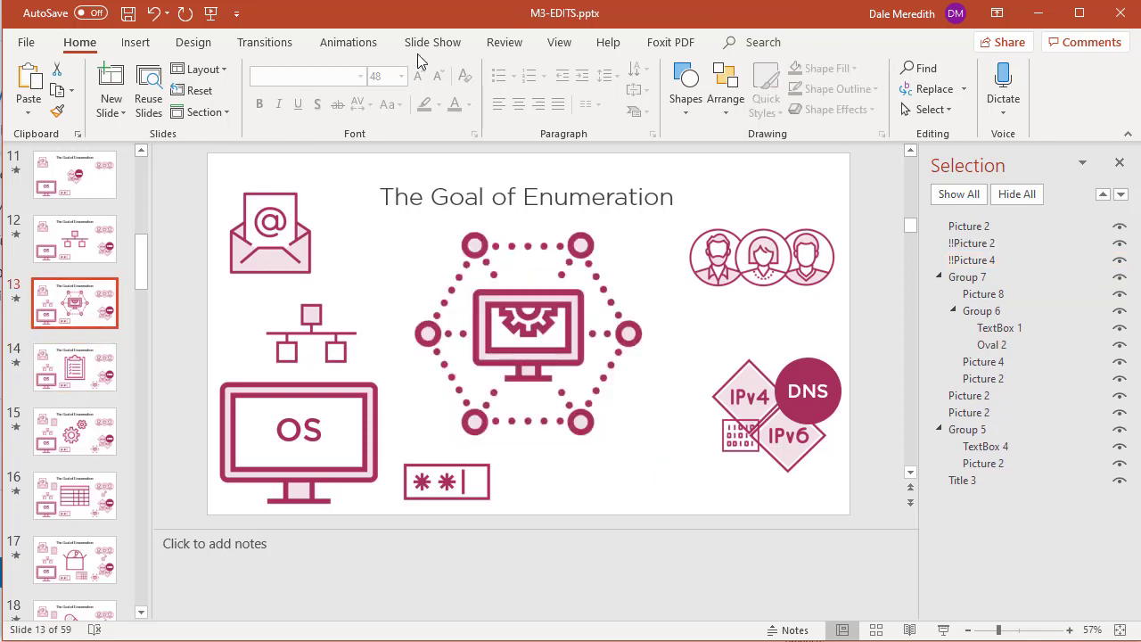
pyautogui.click(432, 43)
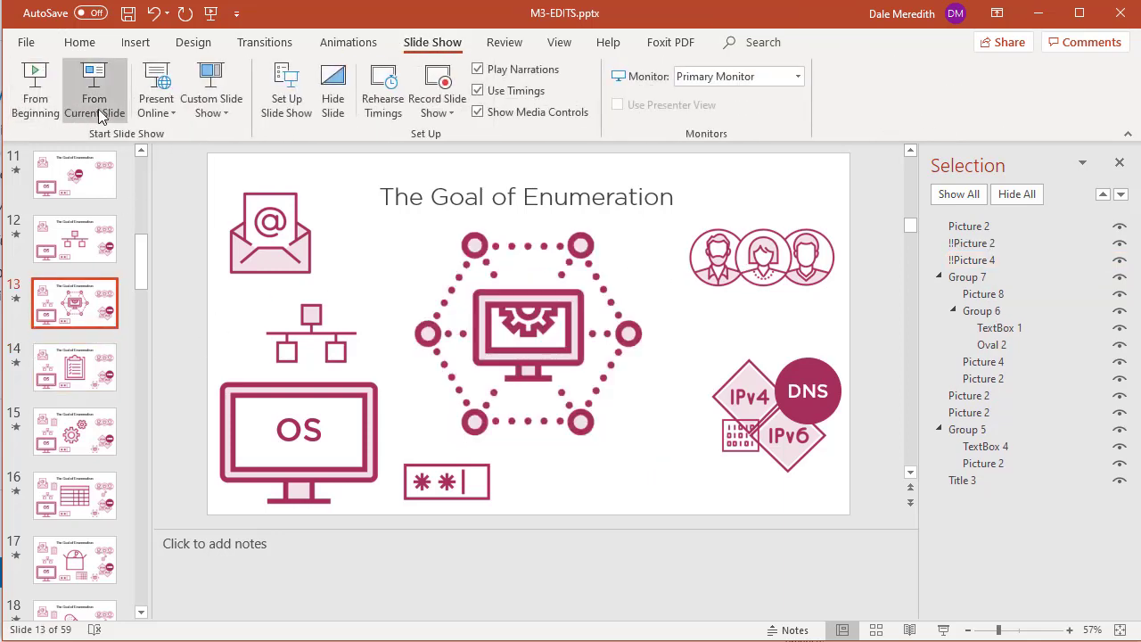
pyautogui.click(93, 90)
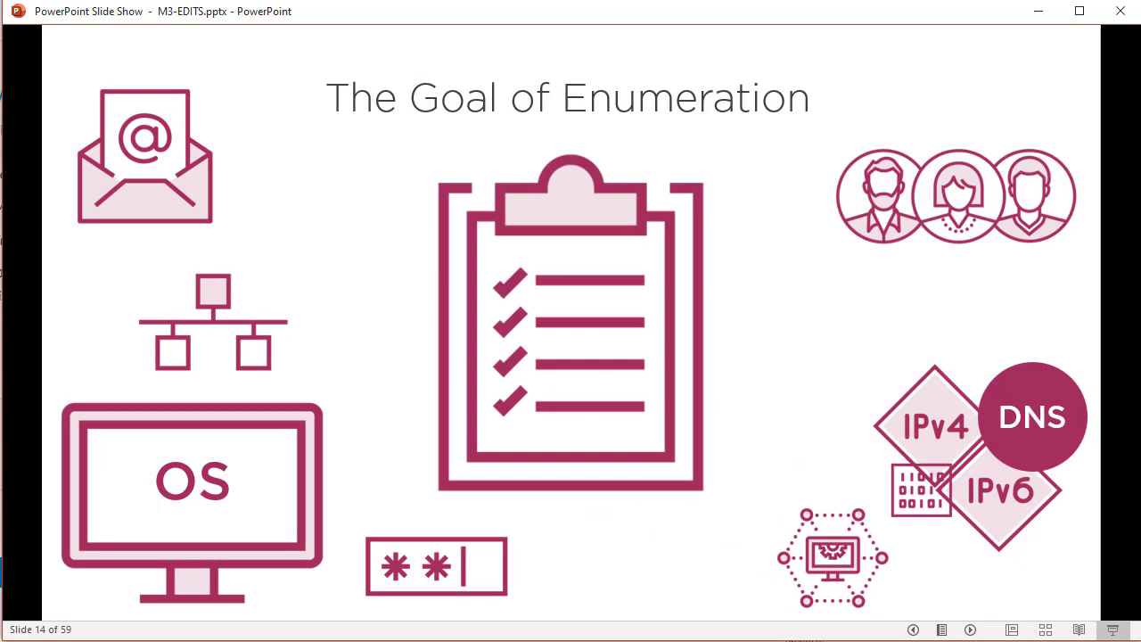
pyautogui.moveTo(246, 325)
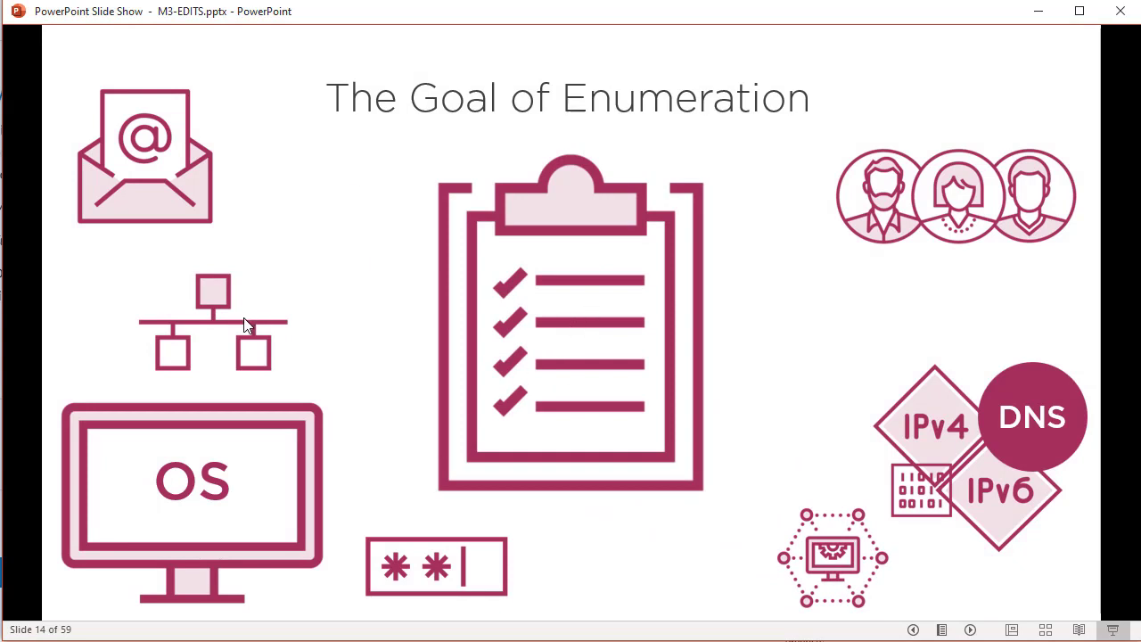
pyautogui.moveTo(225, 334)
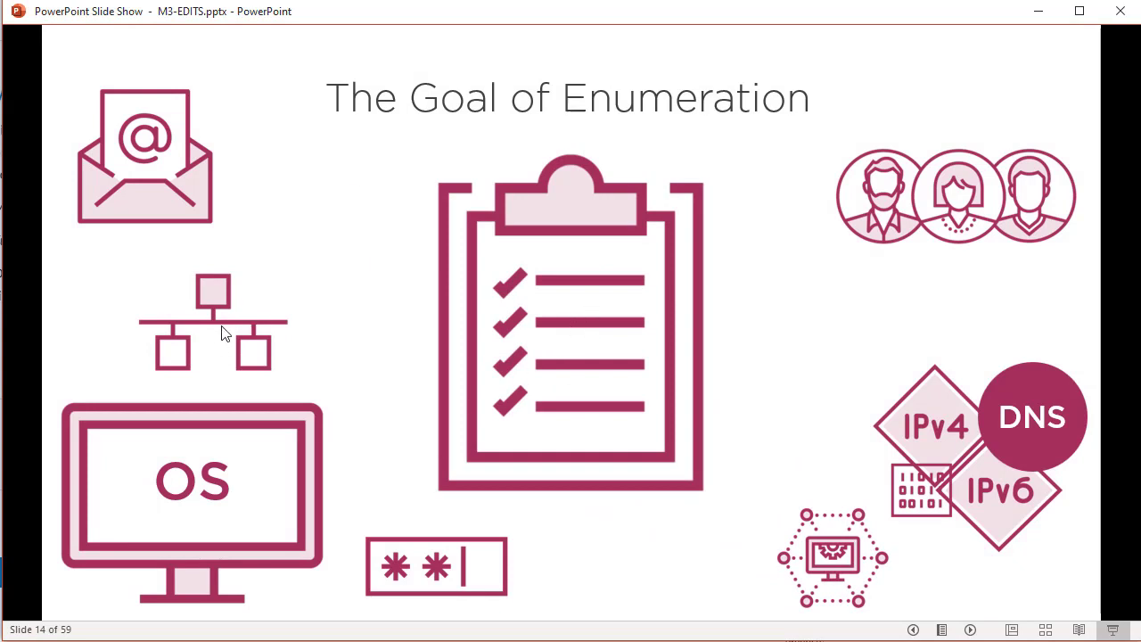
pyautogui.moveTo(253, 337)
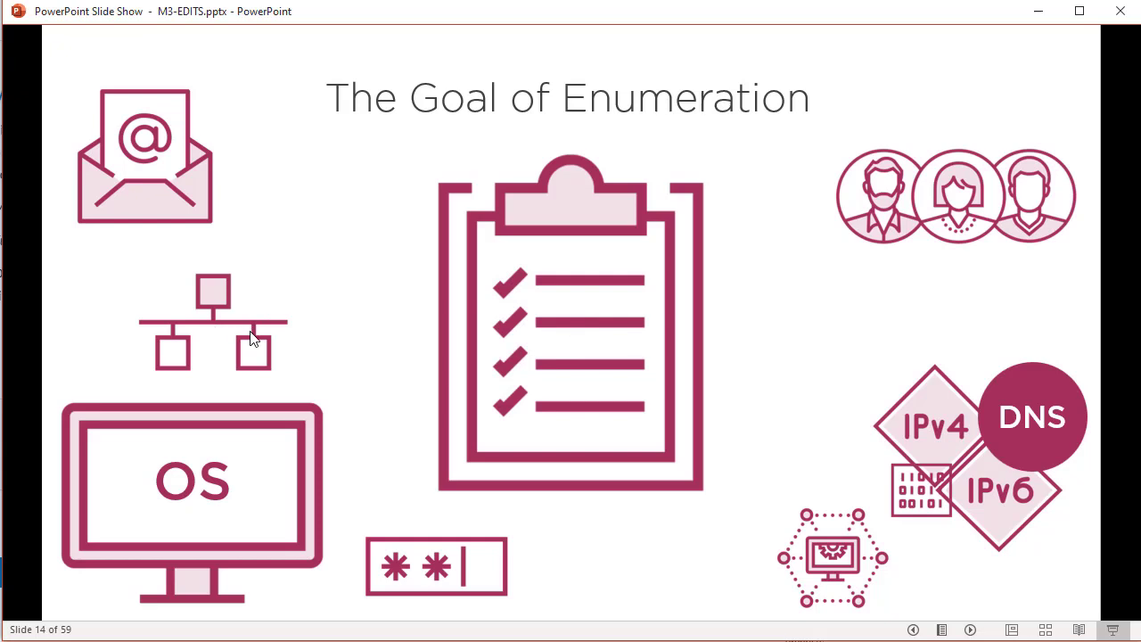
pyautogui.moveTo(253, 337)
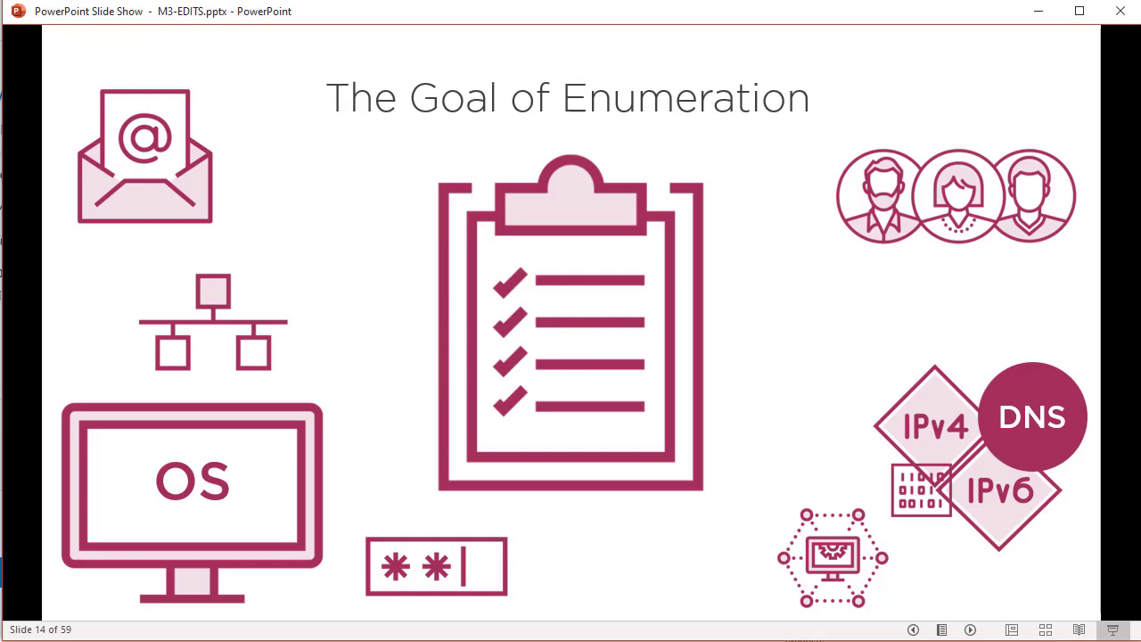
pyautogui.moveTo(258, 336)
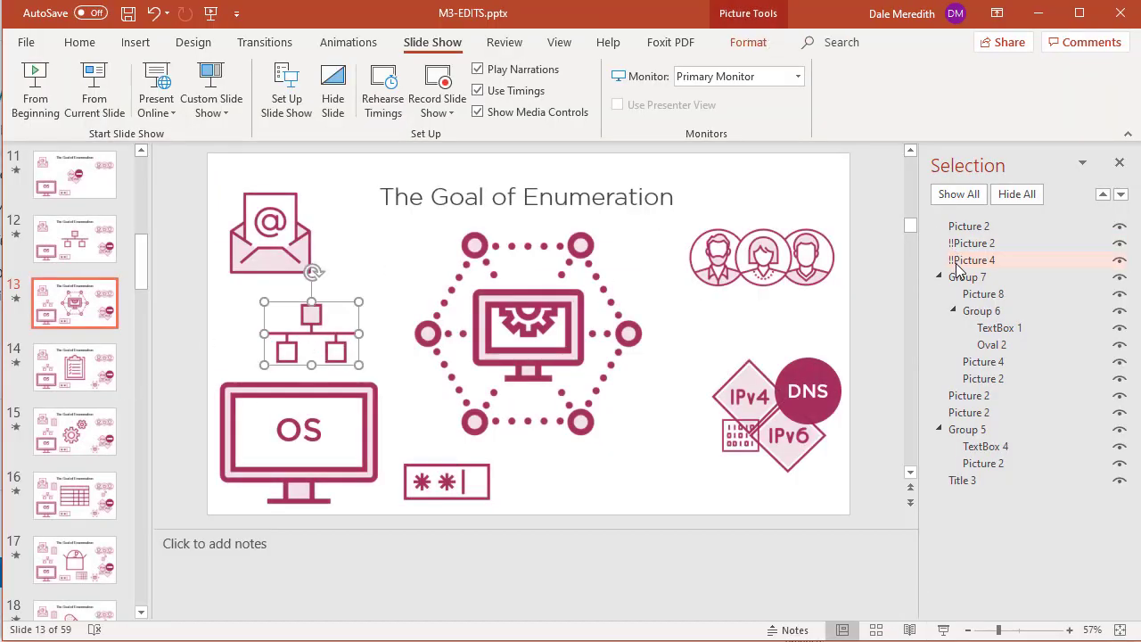
pyautogui.click(75, 367)
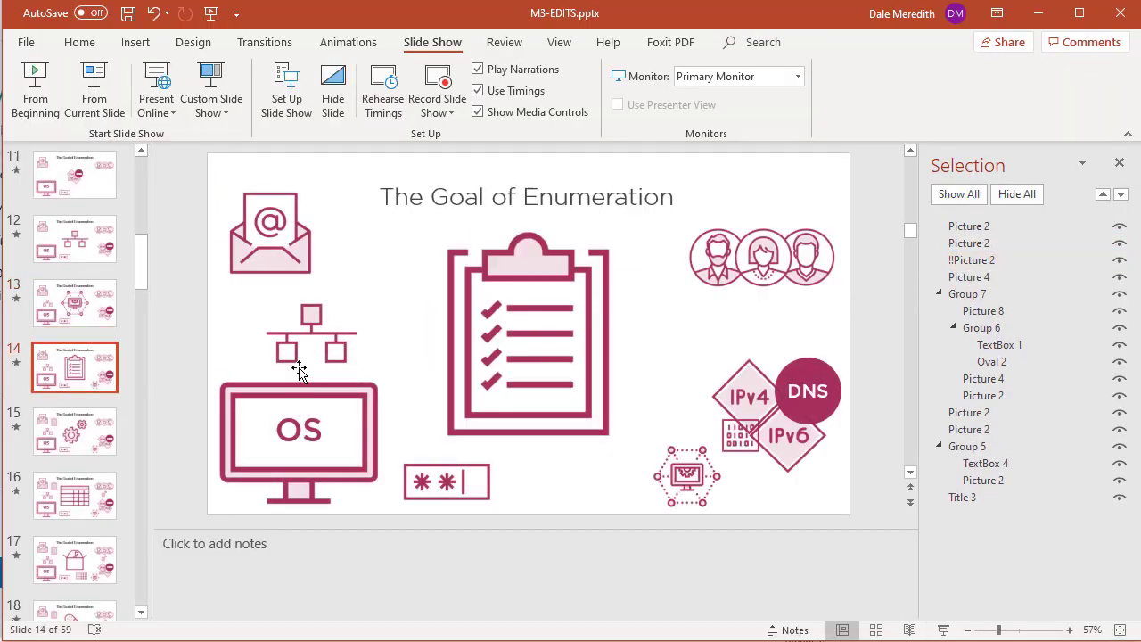
pyautogui.click(970, 278)
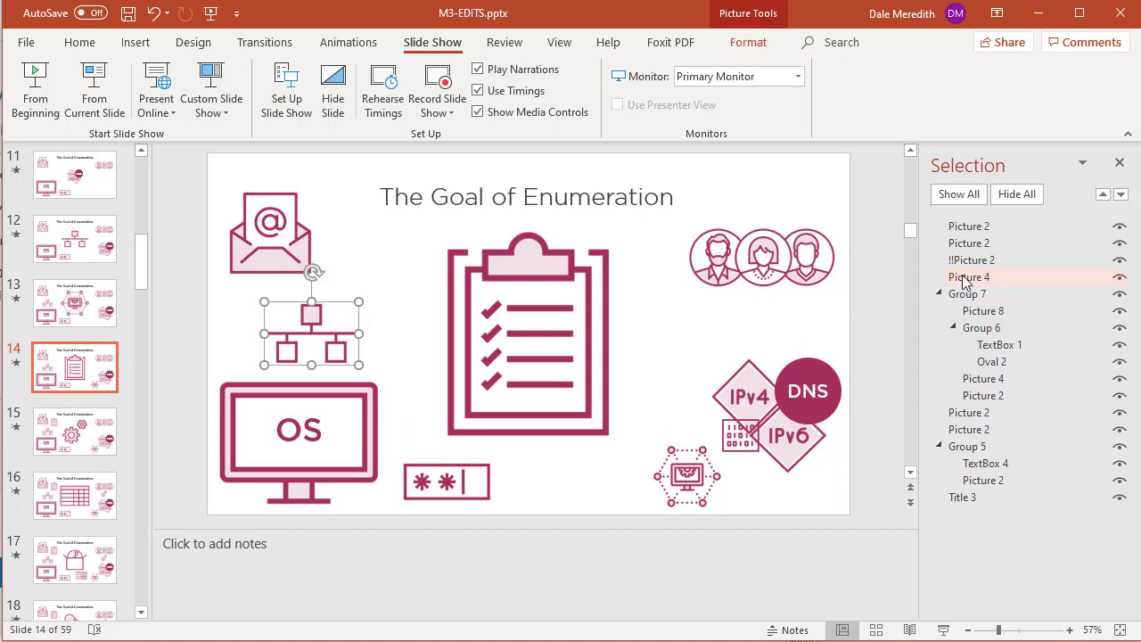
pyautogui.click(970, 278)
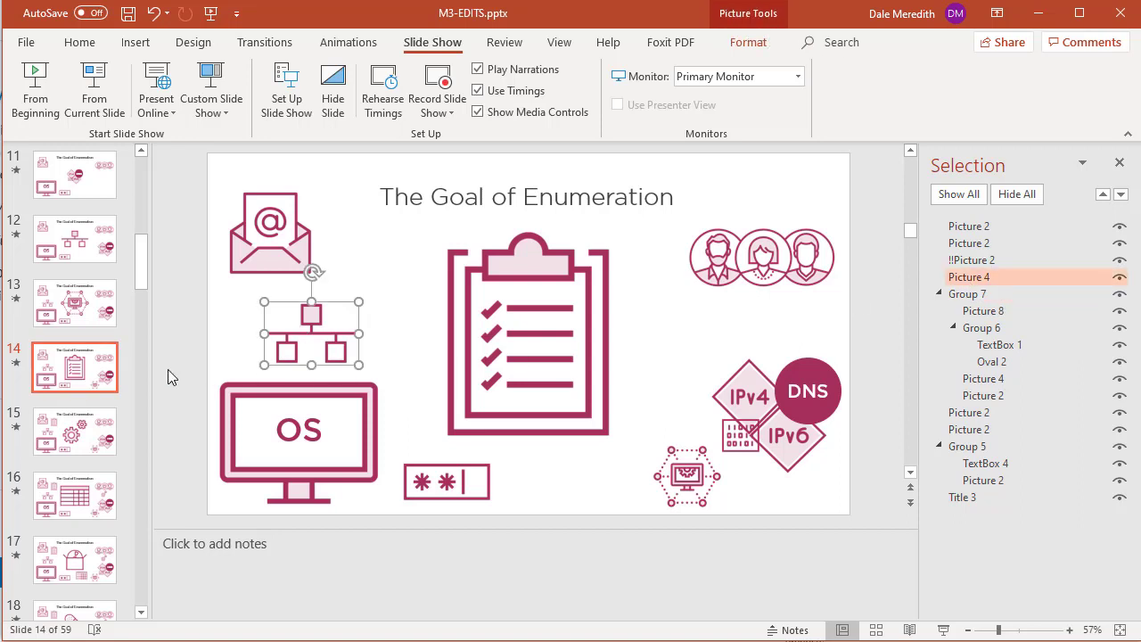
pyautogui.click(74, 303)
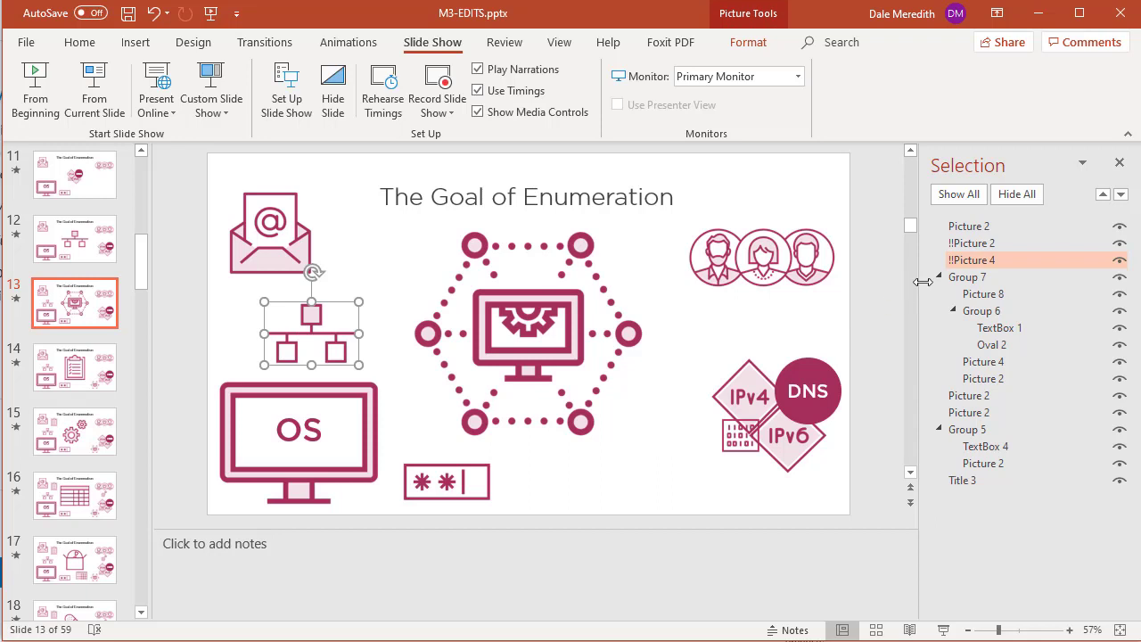